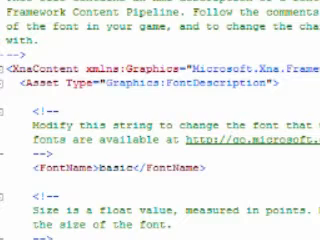
Step: Scroll through the .spritefont XML and change FontName to Trebuchet MS
scroll(down, 3)
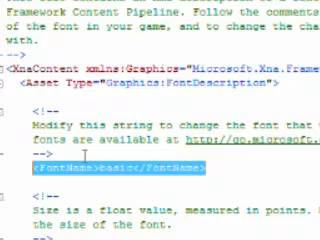
scroll(down, 3)
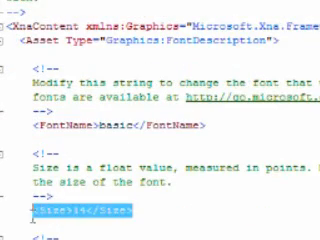
scroll(down, 3)
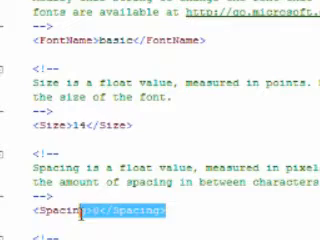
scroll(down, 3)
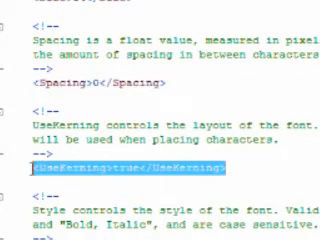
scroll(down, 3)
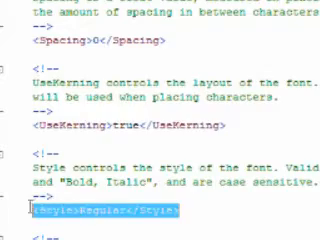
scroll(up, 3)
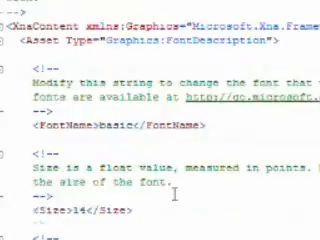
scroll(down, 3)
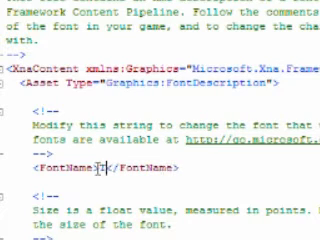
text(Trek)
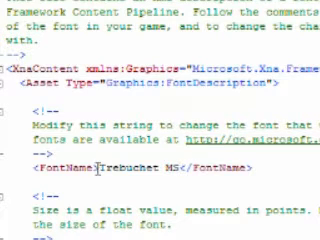
Step: Set the sprite font's Spacing element to 2
scroll(down, 3)
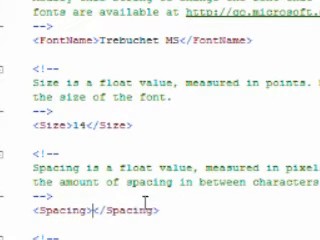
text(2)
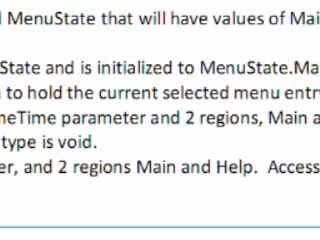
scroll(right, 3)
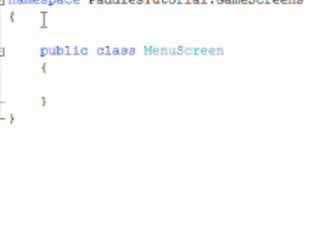
Step: Declare a public MenuState enum with Main and Help values, fixing the Help spelling
text(public enum MenuState)
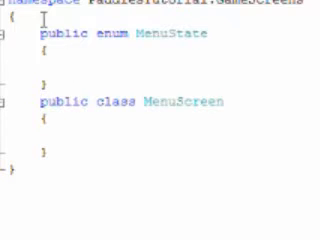
text(Main,)
text(Helop)
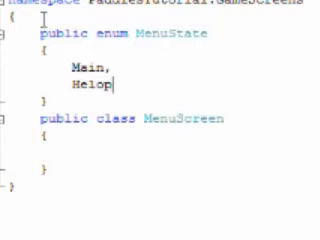
key(Backspace)
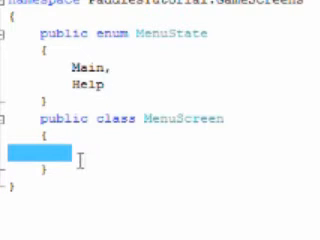
Step: Add MenuScreen fields 'mState = MenuState.Main' and 'int selection;'
text(MenuState m)
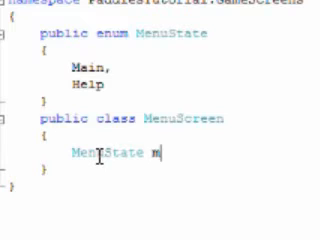
text(State =)
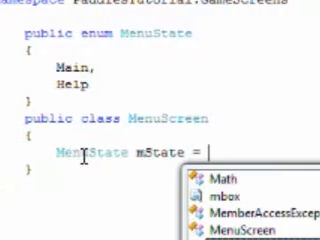
text(MenuState.Main)
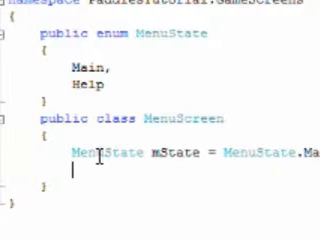
text(int selec)
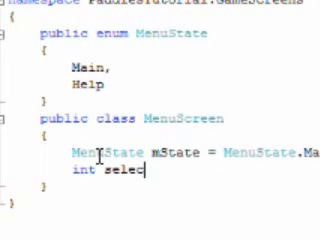
text(tion;)
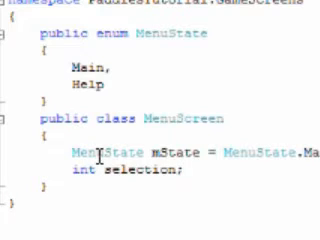
Step: Begin the method 'public void Update(GameTime gameTime)' below the fields
text(public void)
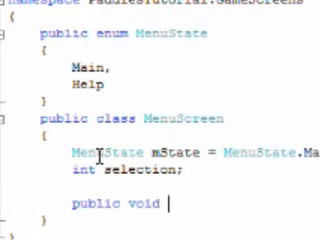
text(Update()
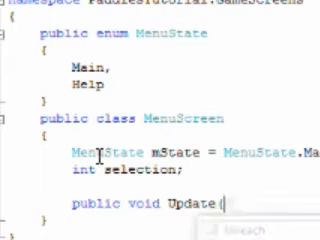
text(GameTime gam)
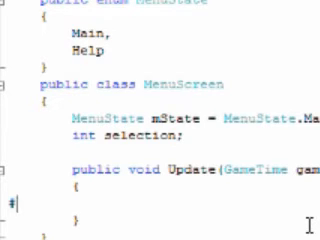
Step: Fill Update with '#region Main'/'#endregion' and '#region Help'/'#endregion' blocks plus a '//Cod' comment start
text(#region)
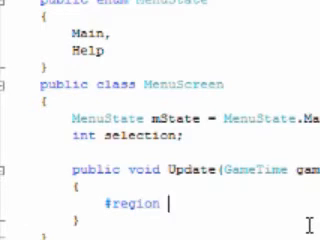
text(Main)
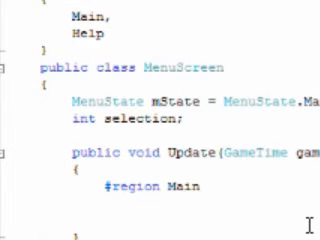
text(#region)
text(#end)
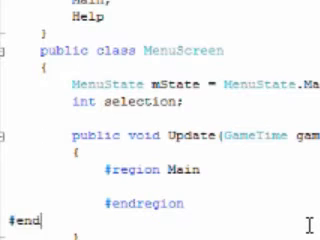
text(#region)
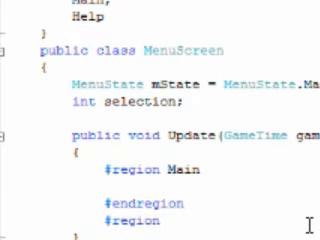
scroll(down, 3)
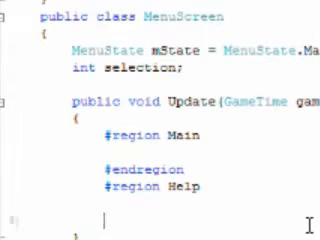
text(#endregion)
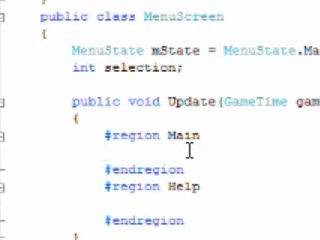
text(//Cod)
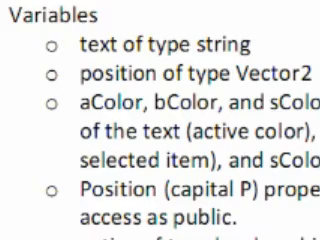
Step: Scroll the Word spec through its Variables, Constructor, Update and Draw sections
scroll(right, 3)
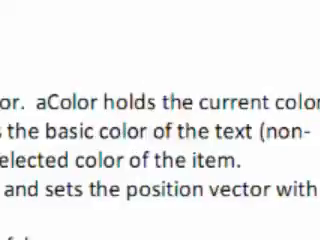
scroll(down, 3)
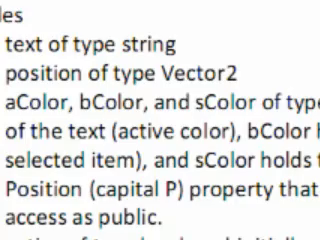
scroll(down, 3)
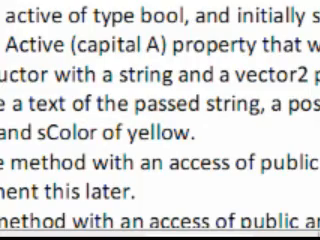
scroll(down, 3)
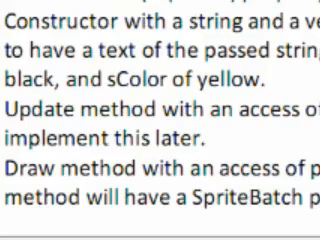